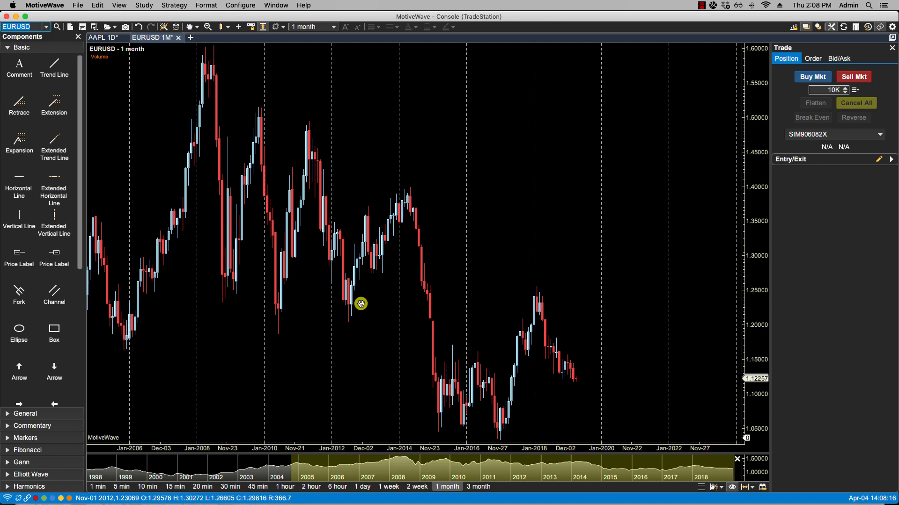
mouse_move(264, 188)
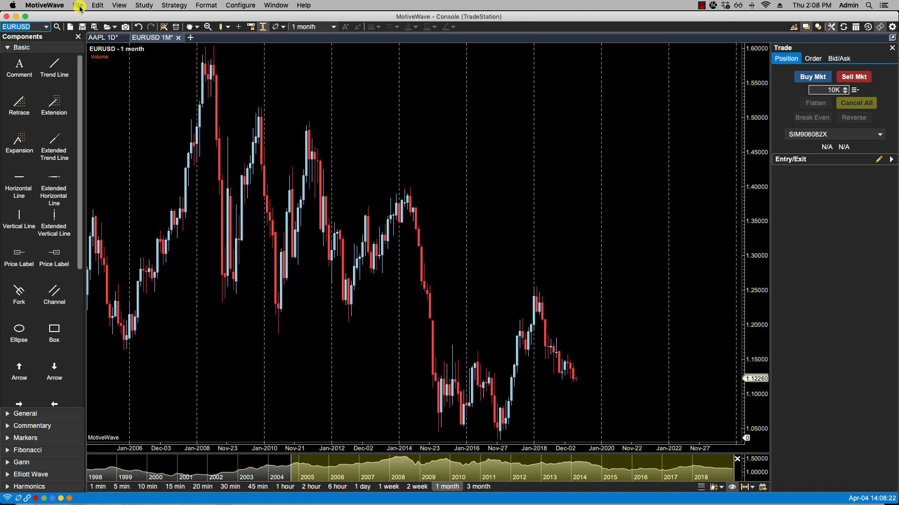
- Create a new separate chart window from the File menu and answer the unsaved-changes prompt
left_click(77, 6)
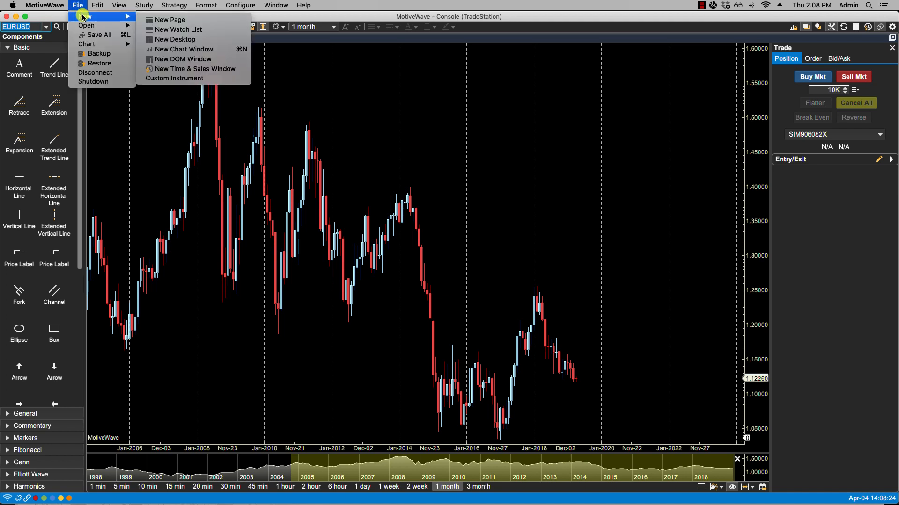
left_click(185, 49)
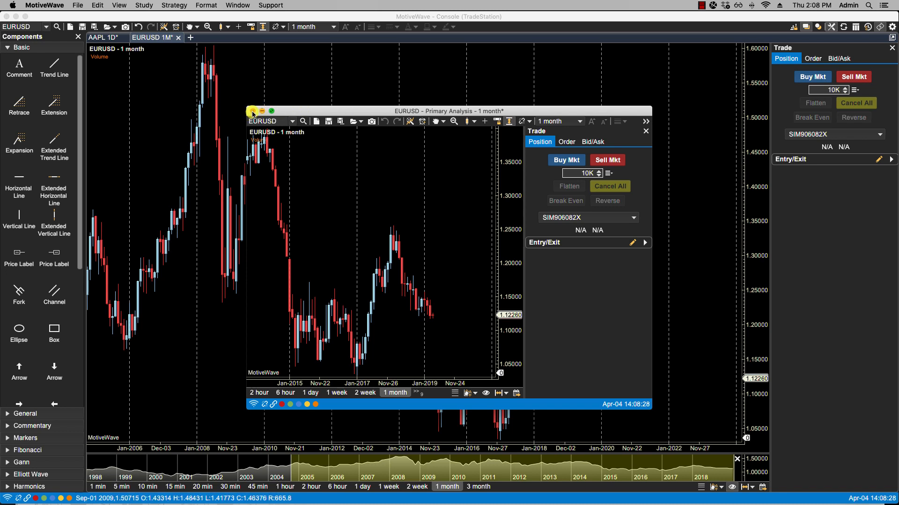
left_click(252, 111)
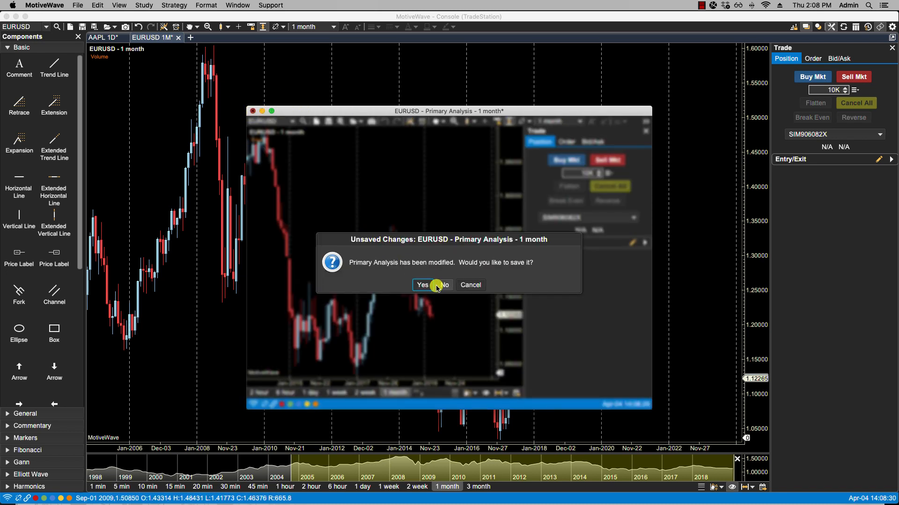
left_click(422, 285)
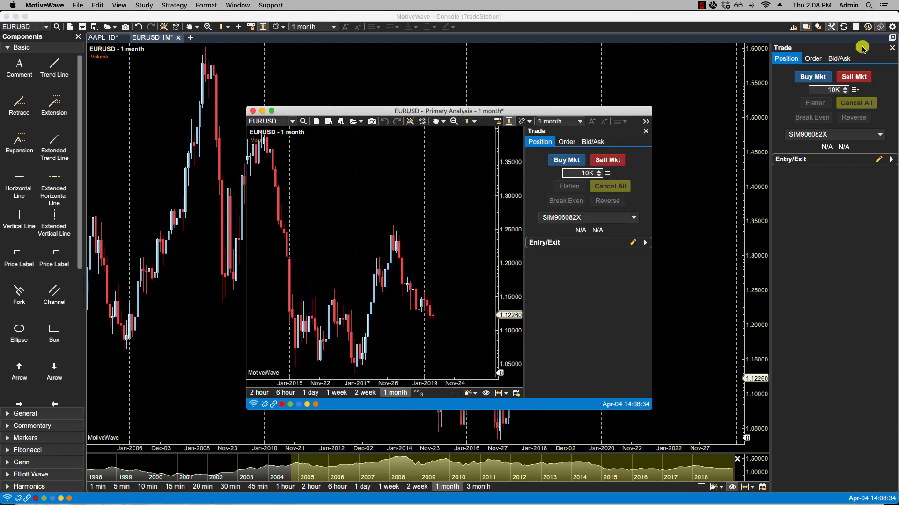
mouse_move(429, 191)
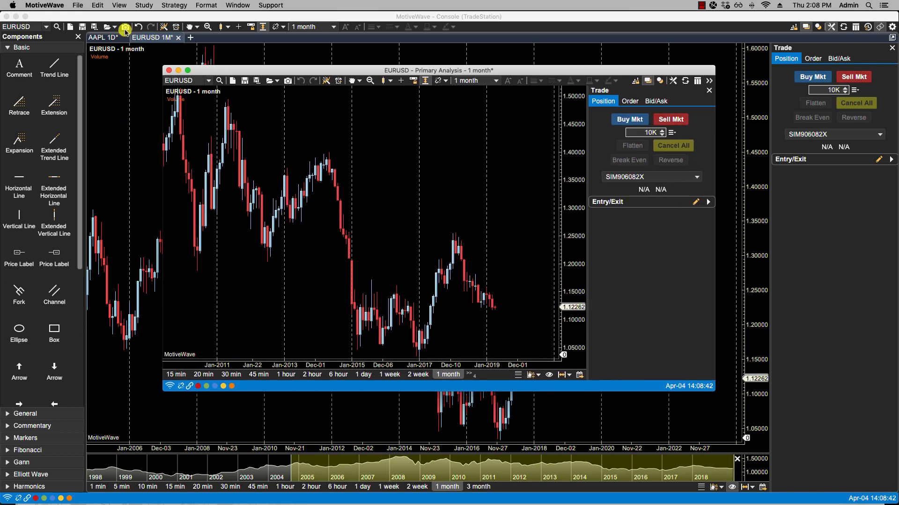
- Show the Components and DOM panels in the floating window, then close it, confirming with Yes
left_click(118, 6)
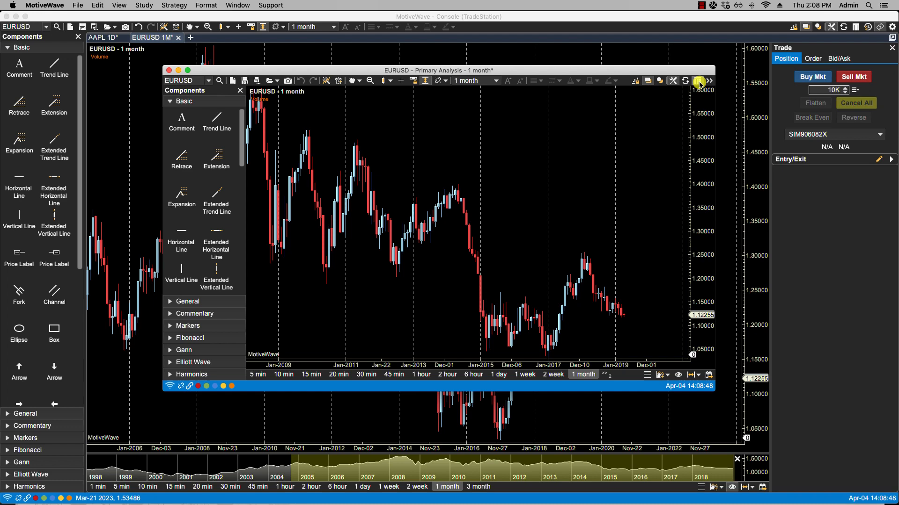
left_click(698, 80)
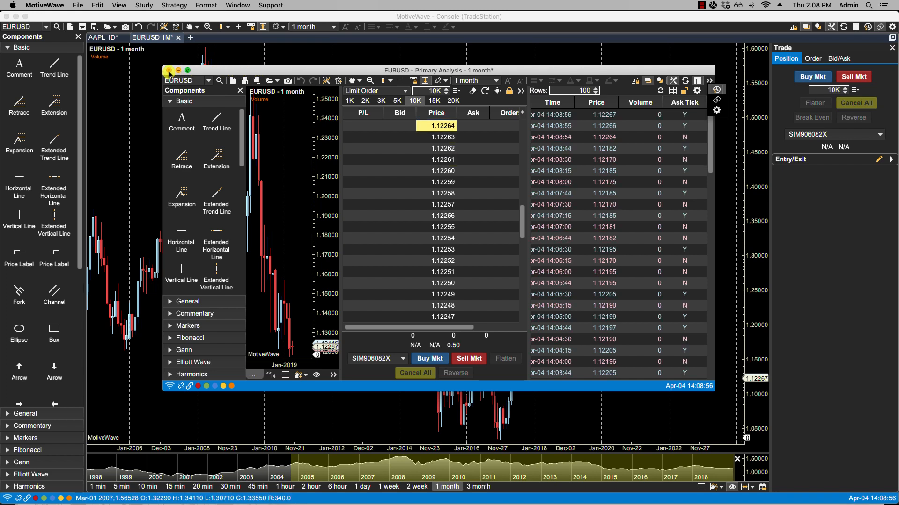
left_click(170, 70)
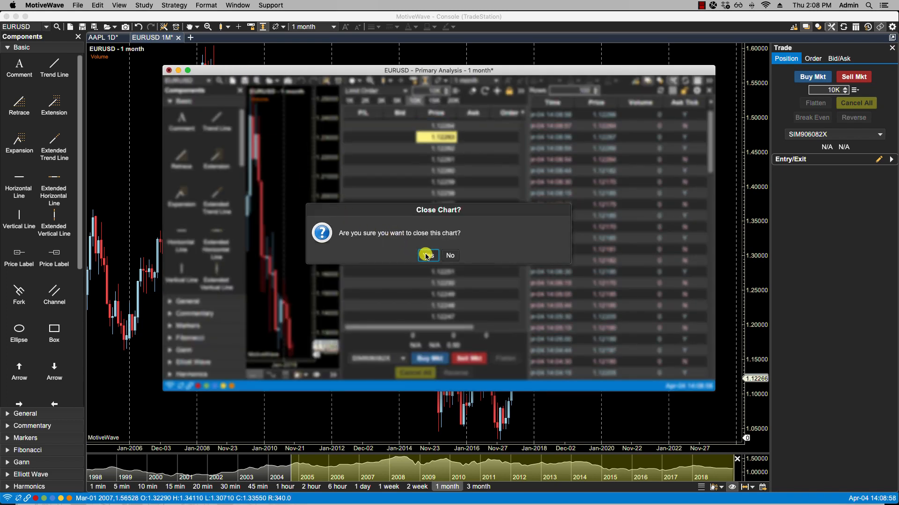
left_click(428, 255)
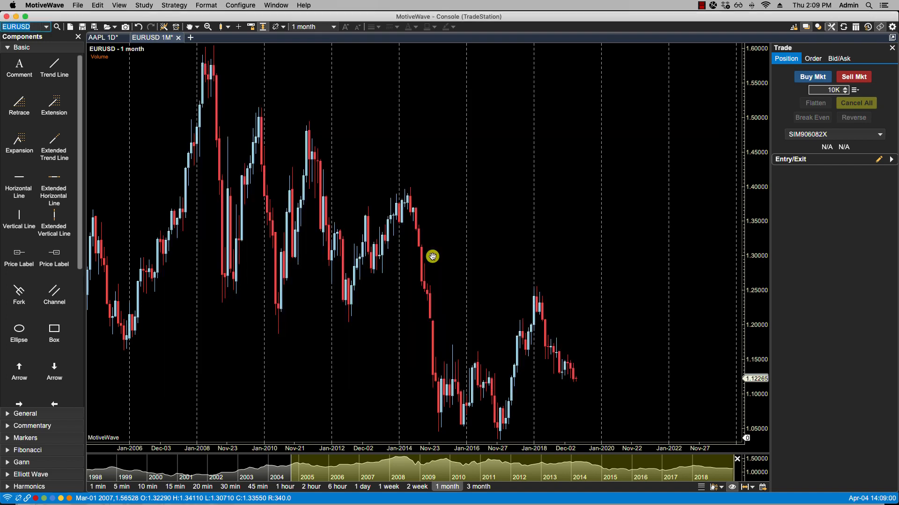
mouse_move(396, 97)
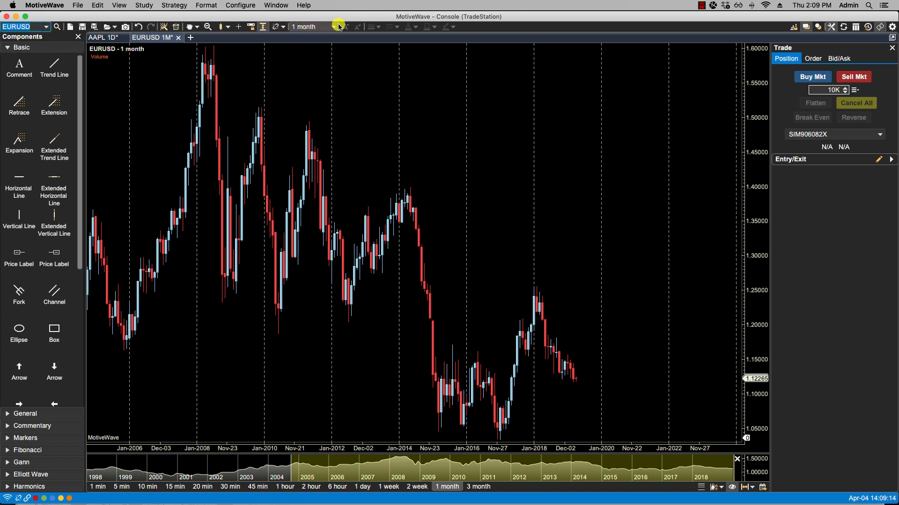
left_click(336, 27)
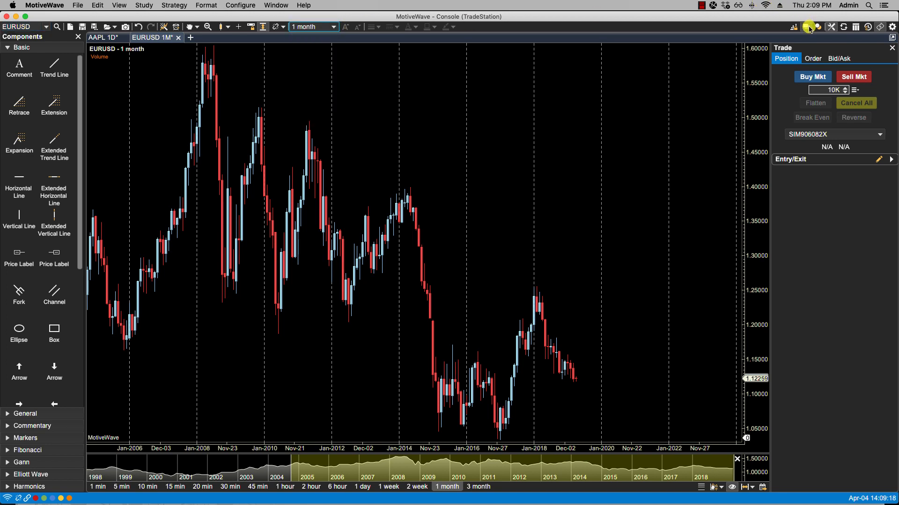
mouse_move(809, 28)
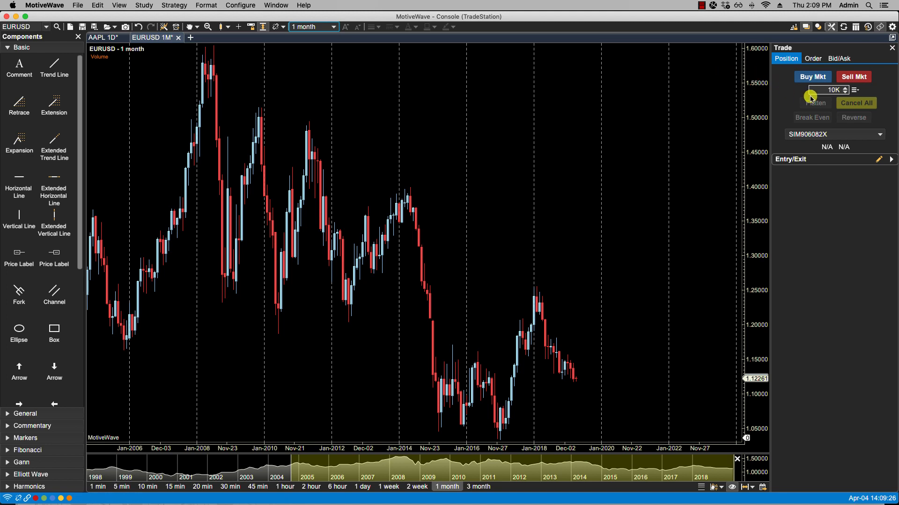
mouse_move(120, 57)
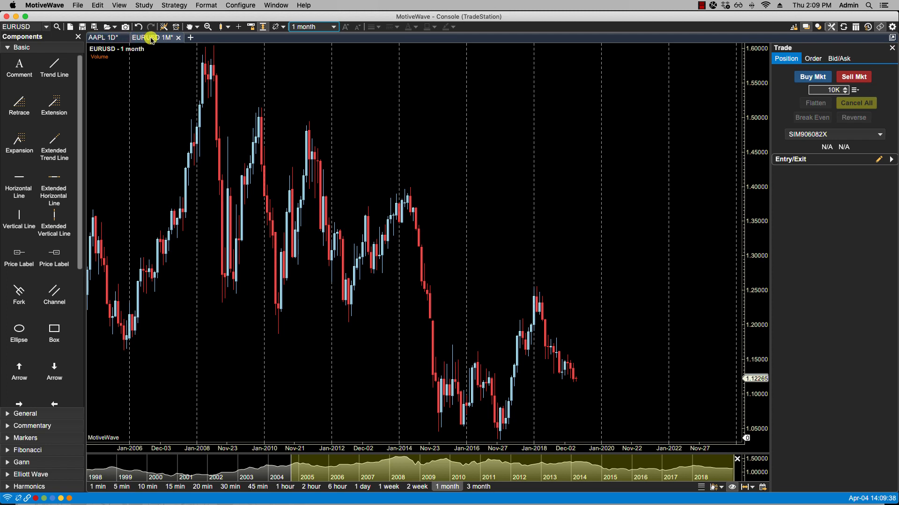
left_click(103, 38)
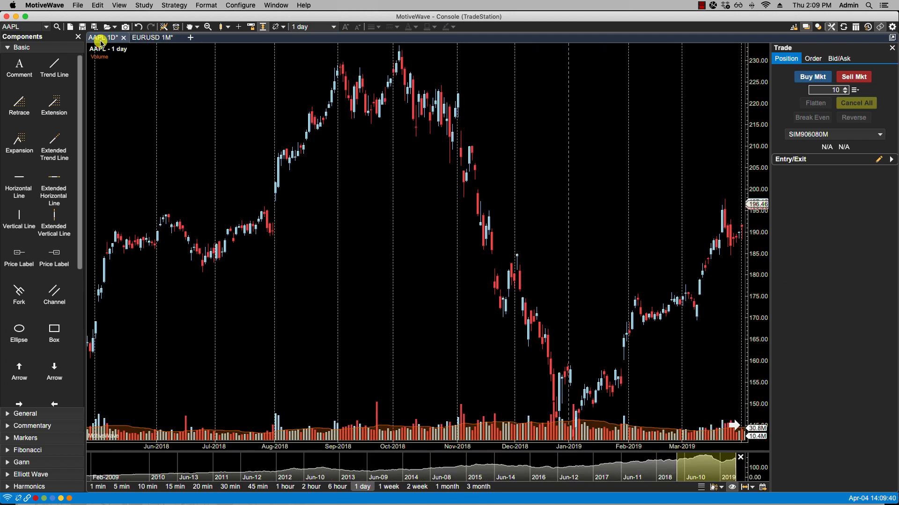
left_click(153, 38)
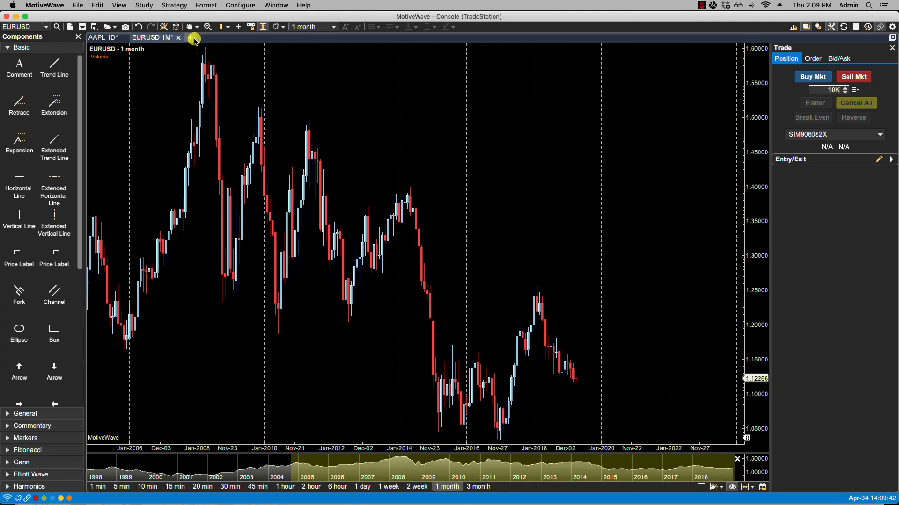
left_click(190, 38)
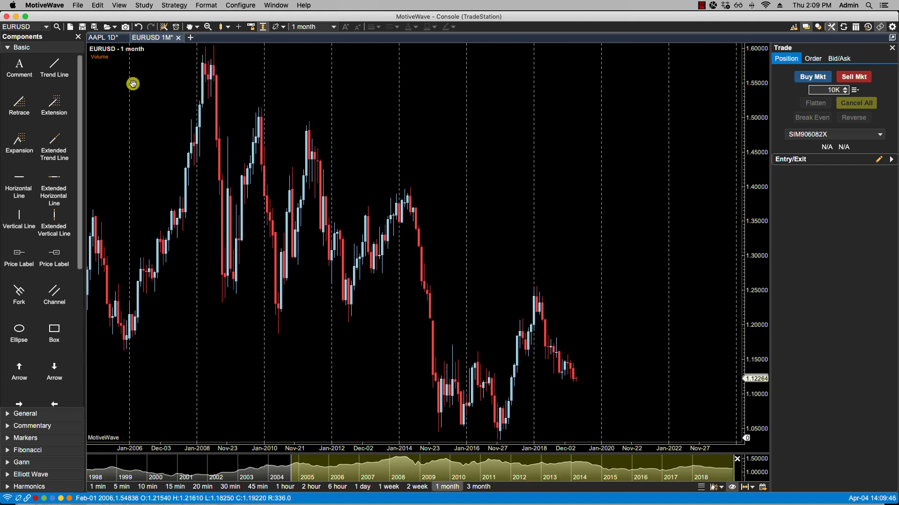
mouse_move(136, 53)
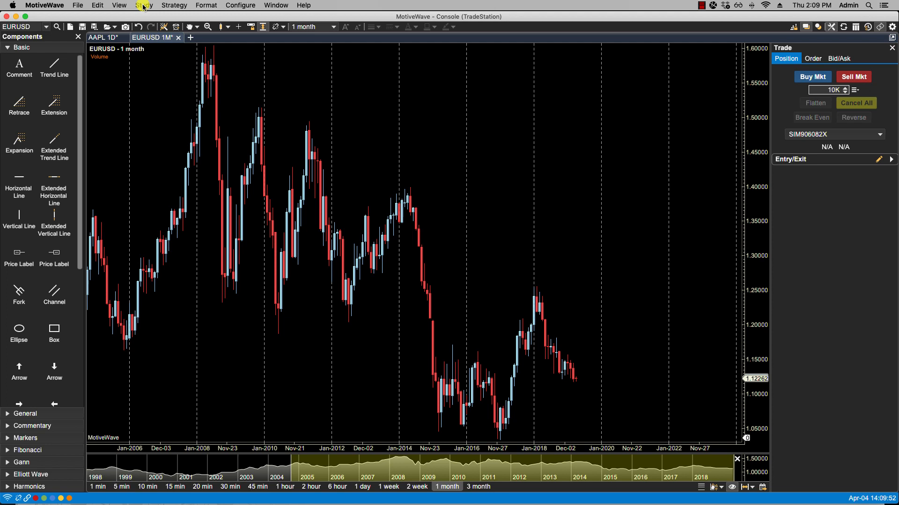
- Add a Simple Moving Average study from the recent studies list to the EURUSD chart
left_click(144, 5)
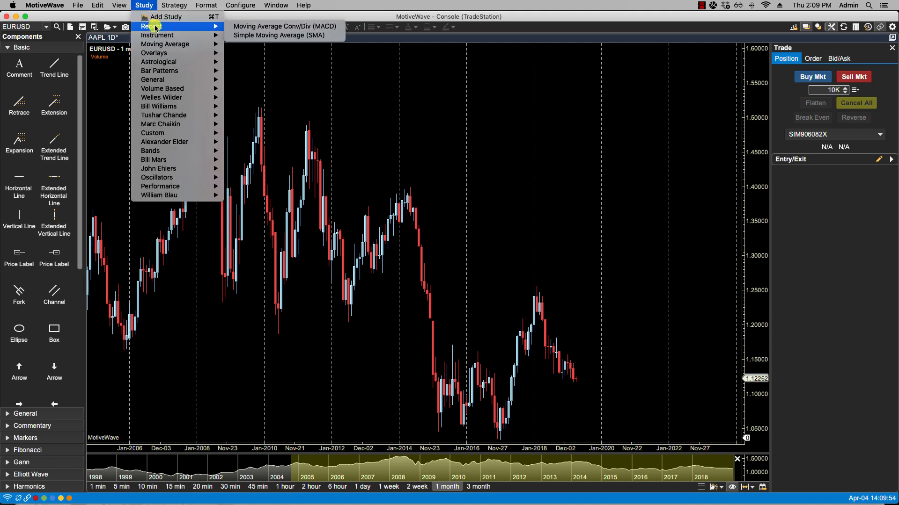
left_click(282, 35)
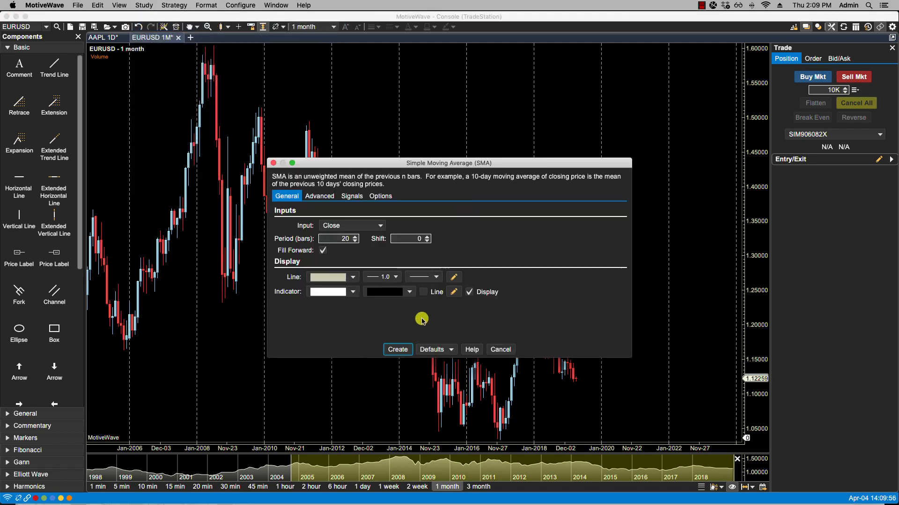
left_click(397, 349)
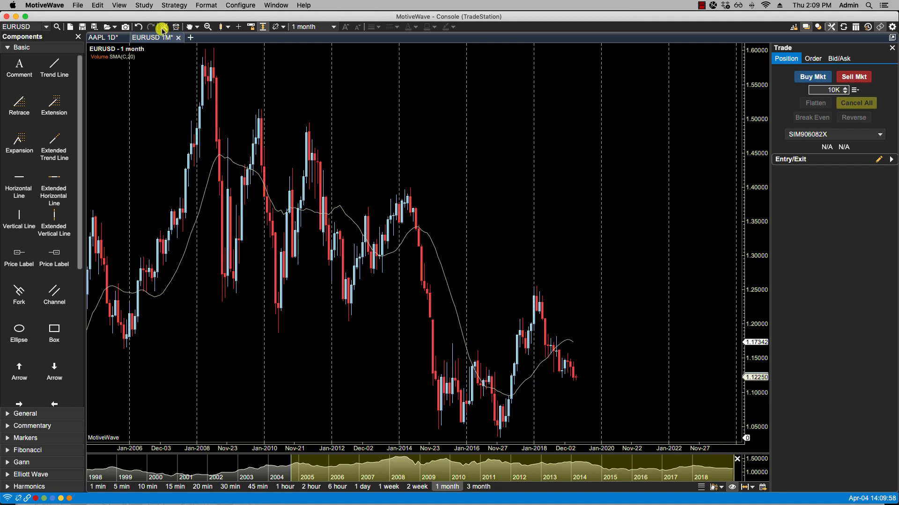
- Add a MACD (12, 26, 9) study from recent studies, plotted as a new graph beneath the price chart
left_click(119, 6)
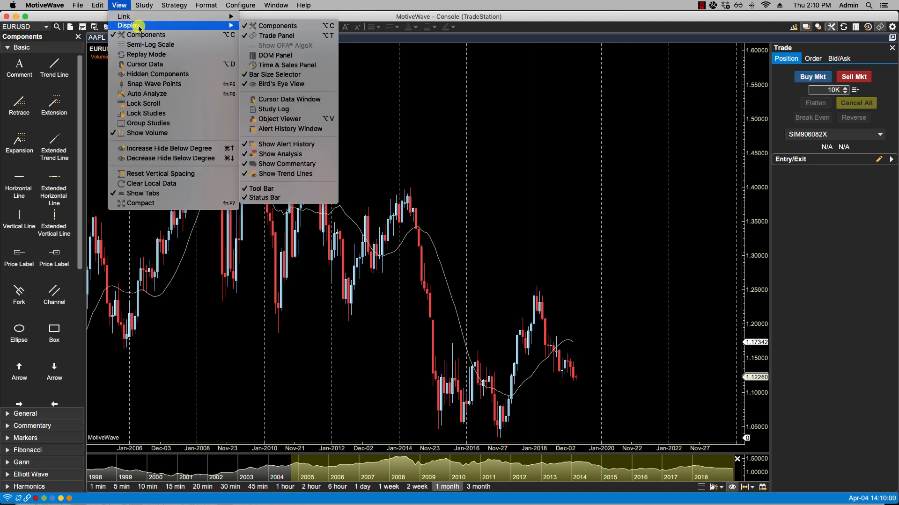
left_click(144, 6)
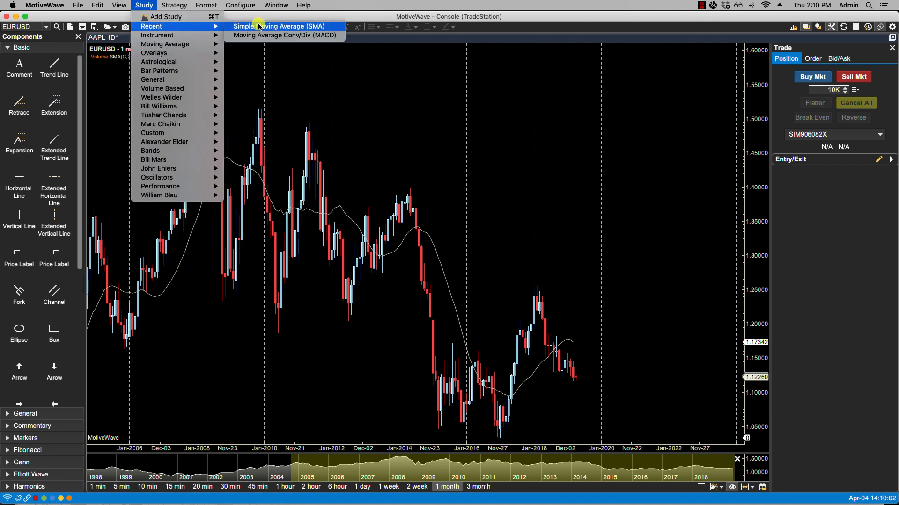
left_click(285, 34)
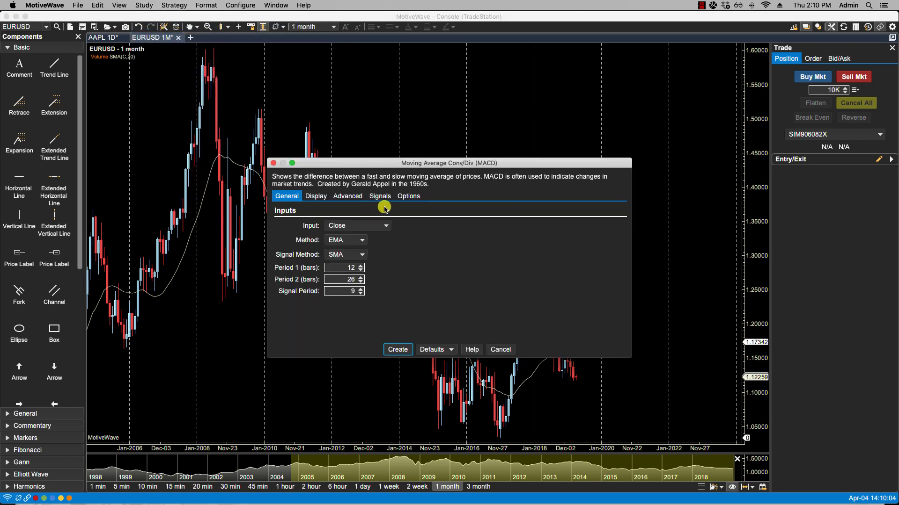
left_click(408, 196)
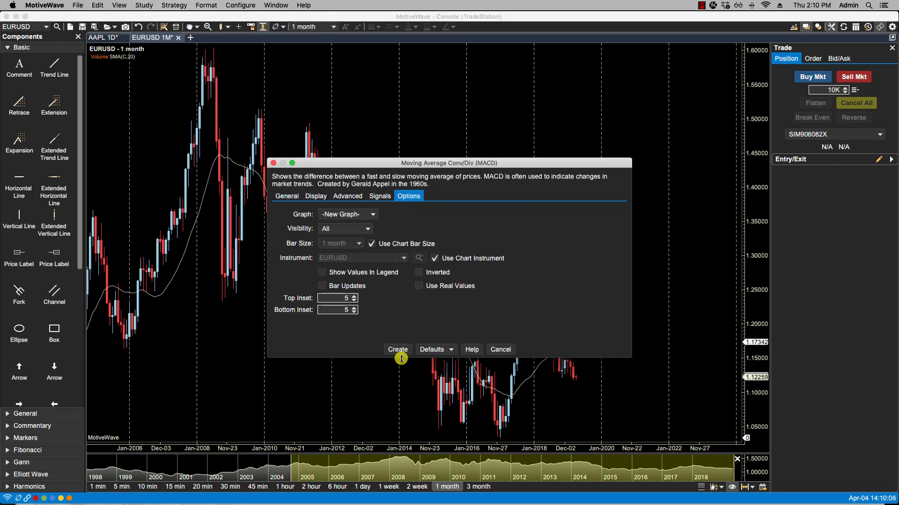
left_click(397, 349)
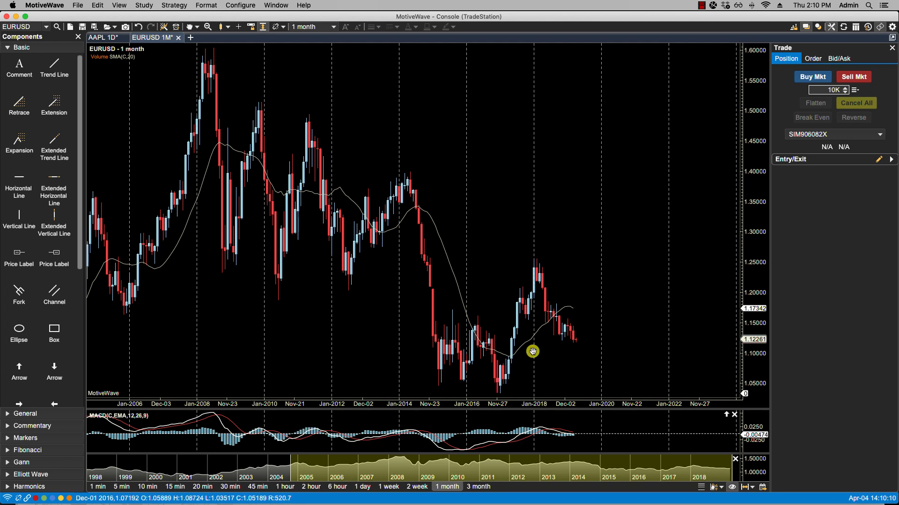
mouse_move(736, 344)
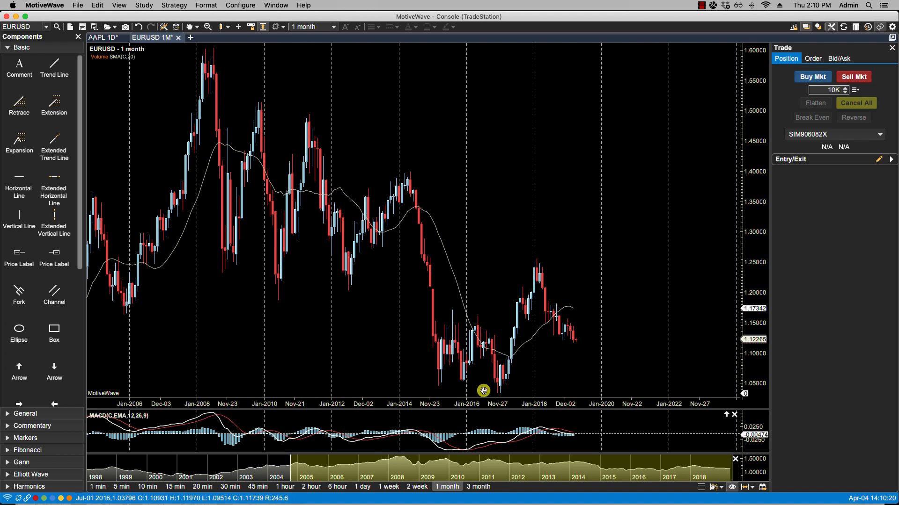
mouse_move(710, 472)
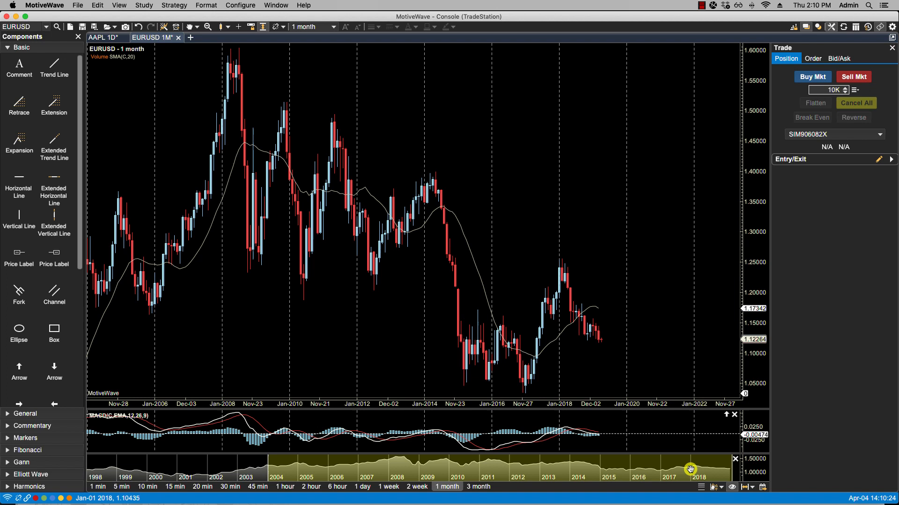
- Drag the Bird's Eye View range selector left so the monthly chart reaches back to about 2002
left_click_drag(691, 469, 649, 467)
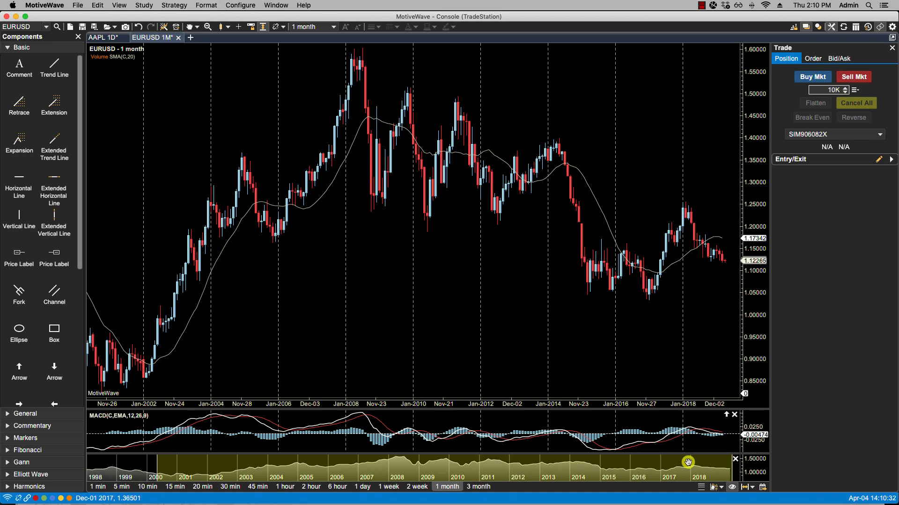
mouse_move(764, 487)
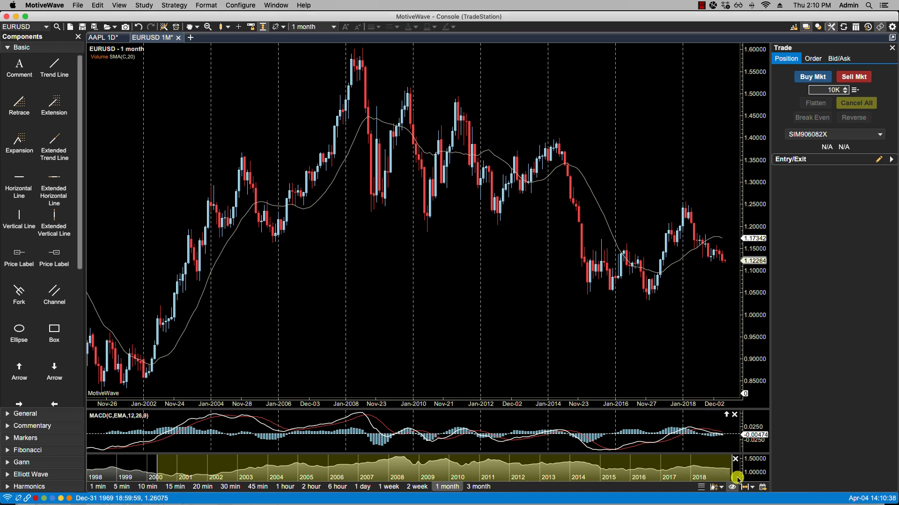
left_click(739, 487)
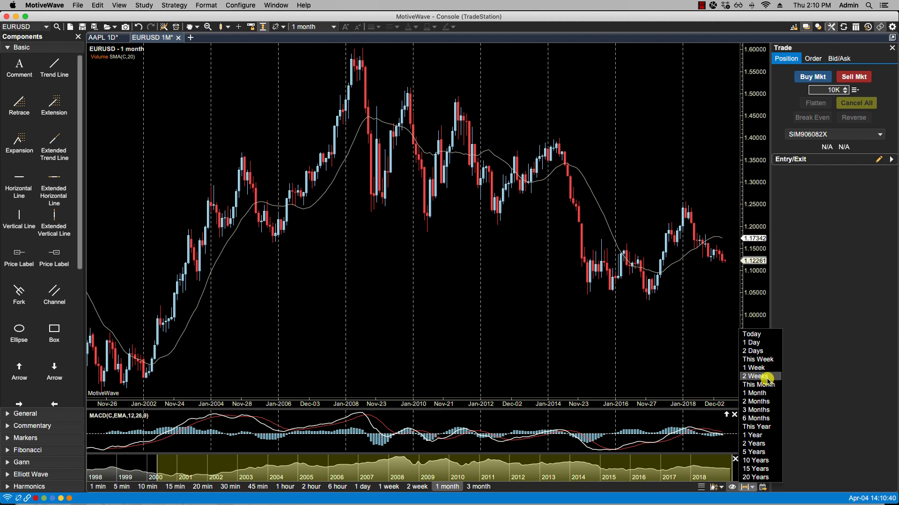
mouse_move(756, 461)
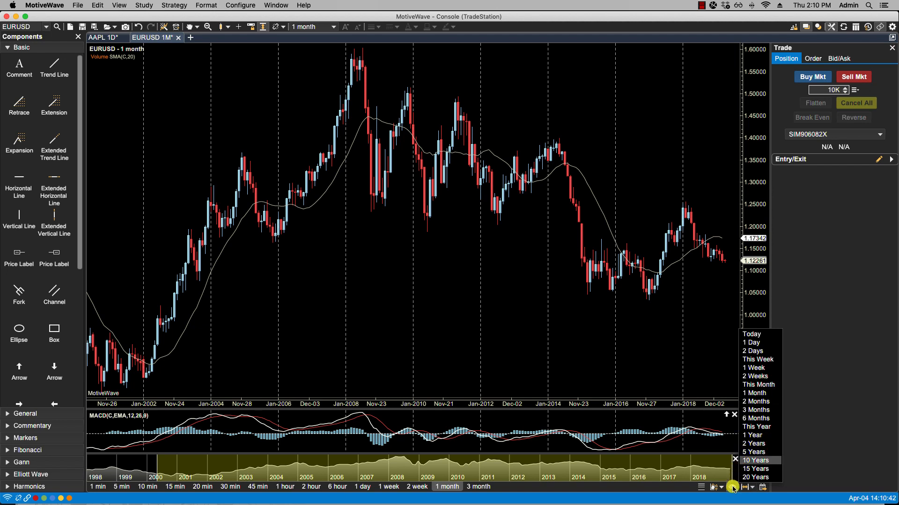
left_click(759, 461)
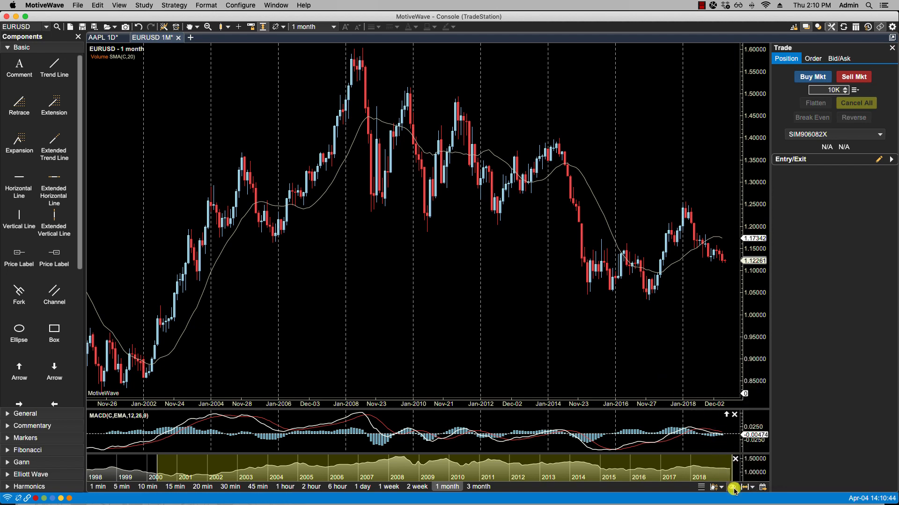
mouse_move(726, 487)
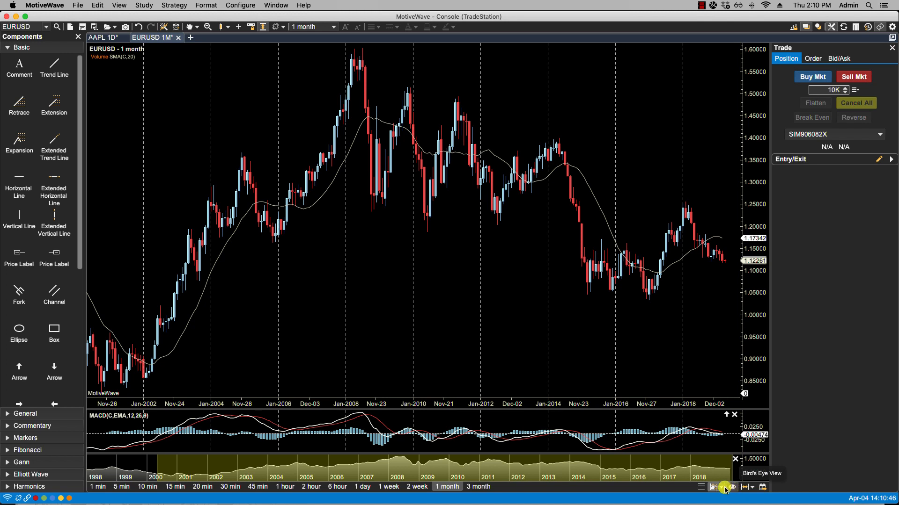
mouse_move(656, 371)
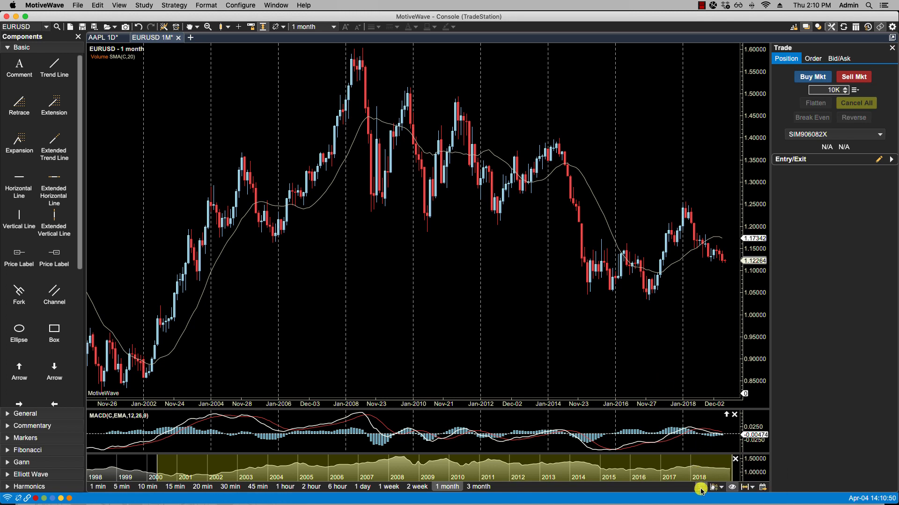
mouse_move(361, 487)
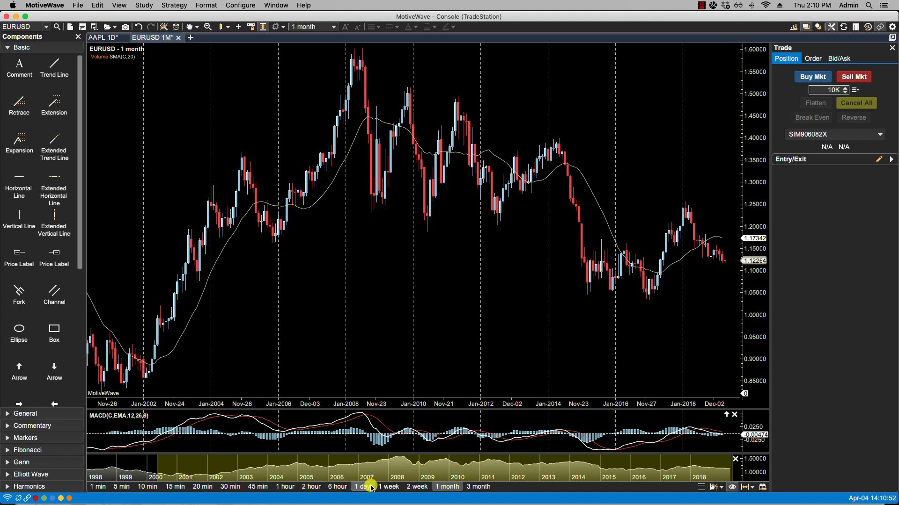
left_click(361, 487)
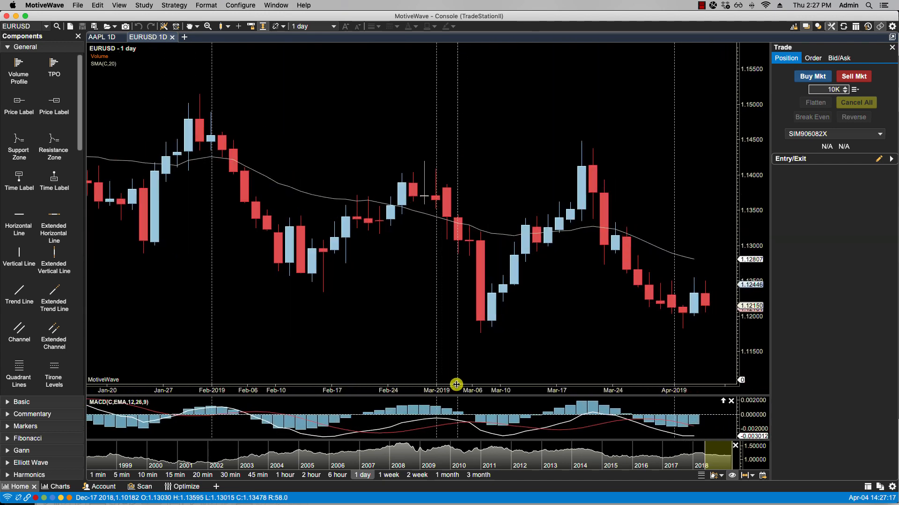
- Compress the daily time axis and pan back so the chart spans early 2017 to mid-2018
left_click_drag(455, 383, 485, 392)
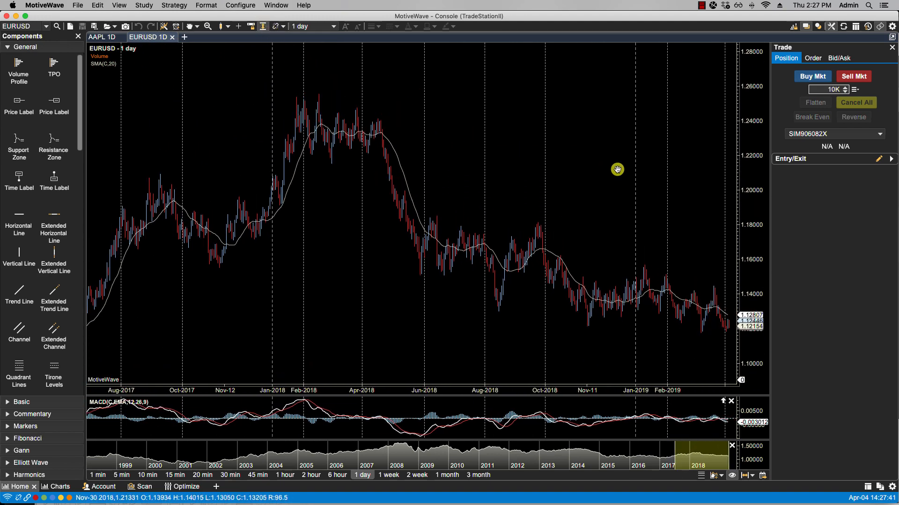
mouse_move(738, 201)
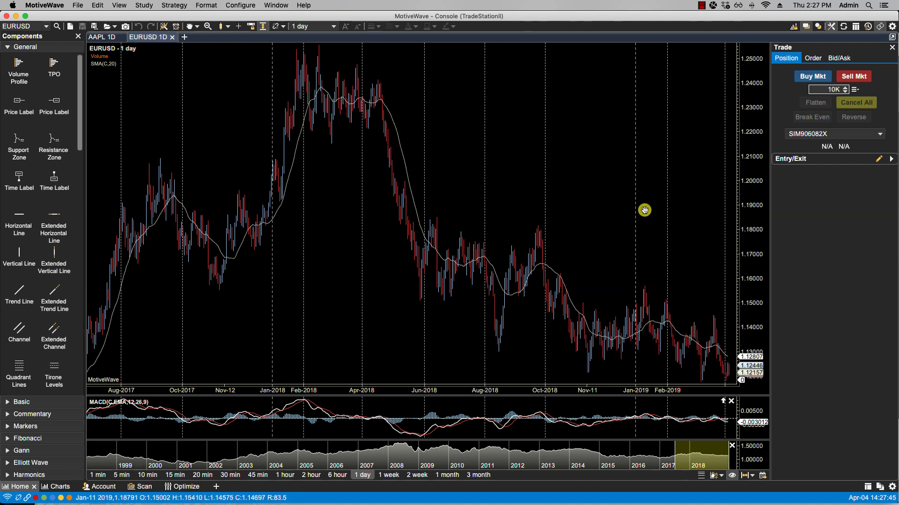
mouse_move(314, 62)
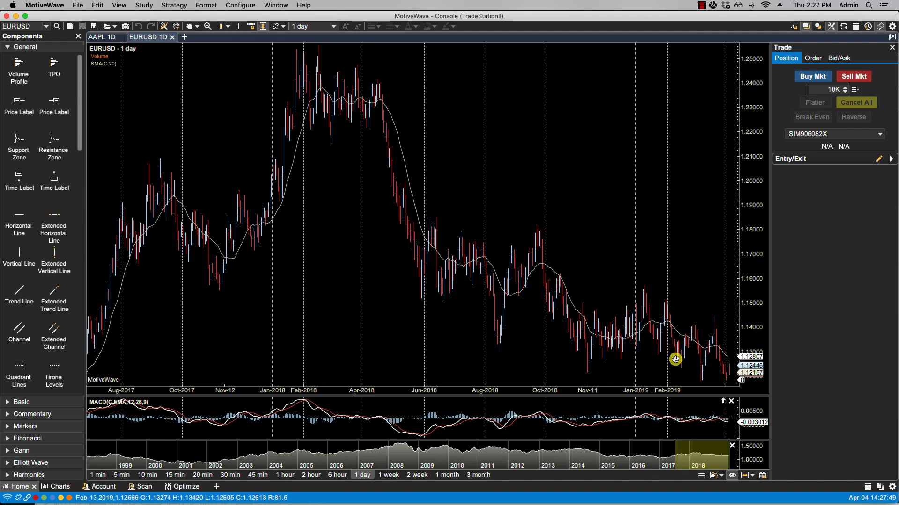
left_click_drag(675, 359, 626, 314)
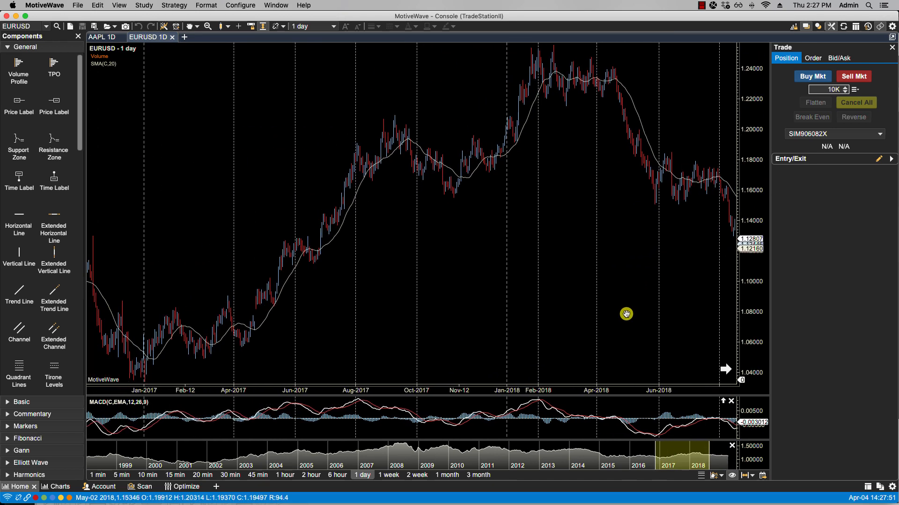